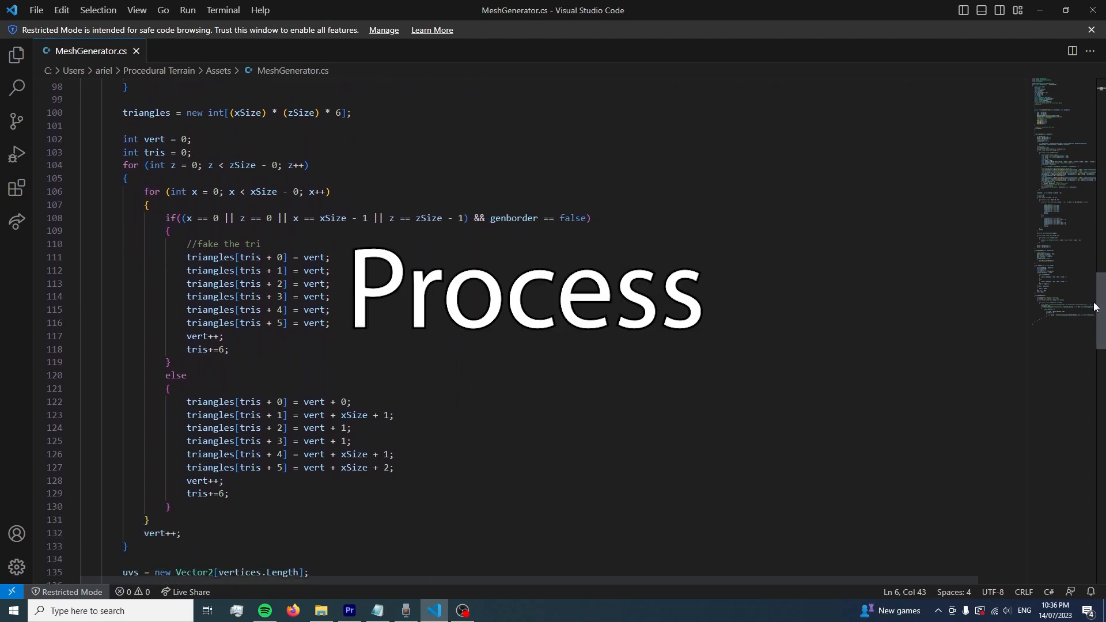
- Review the MeshGenerator triangle-building code, then switch to the empty Unity SampleScene
scroll(down, 3)
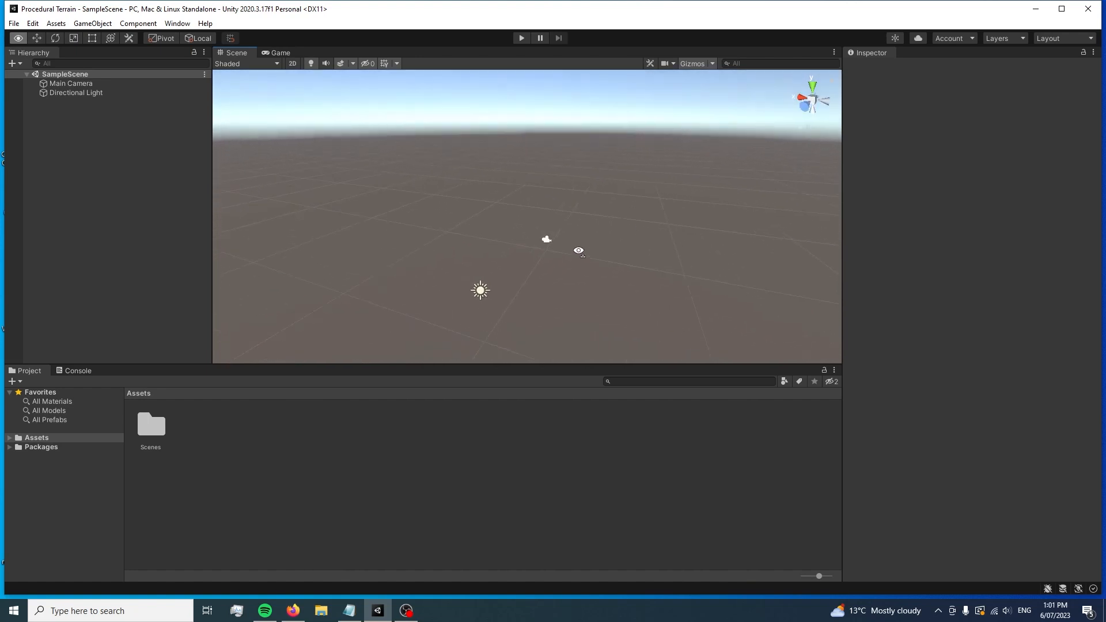
drag(579, 251, 565, 212)
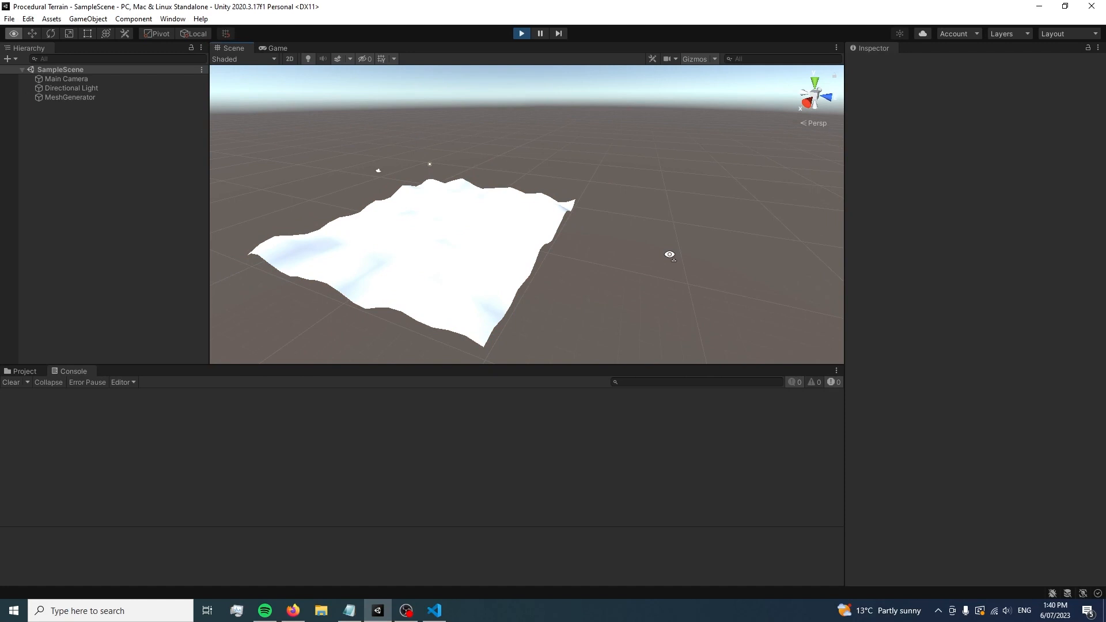
- Orbit around the bumpy terrain and select the mesh to show MeshGenerator's 20 by 20 settings
drag(669, 254, 792, 270)
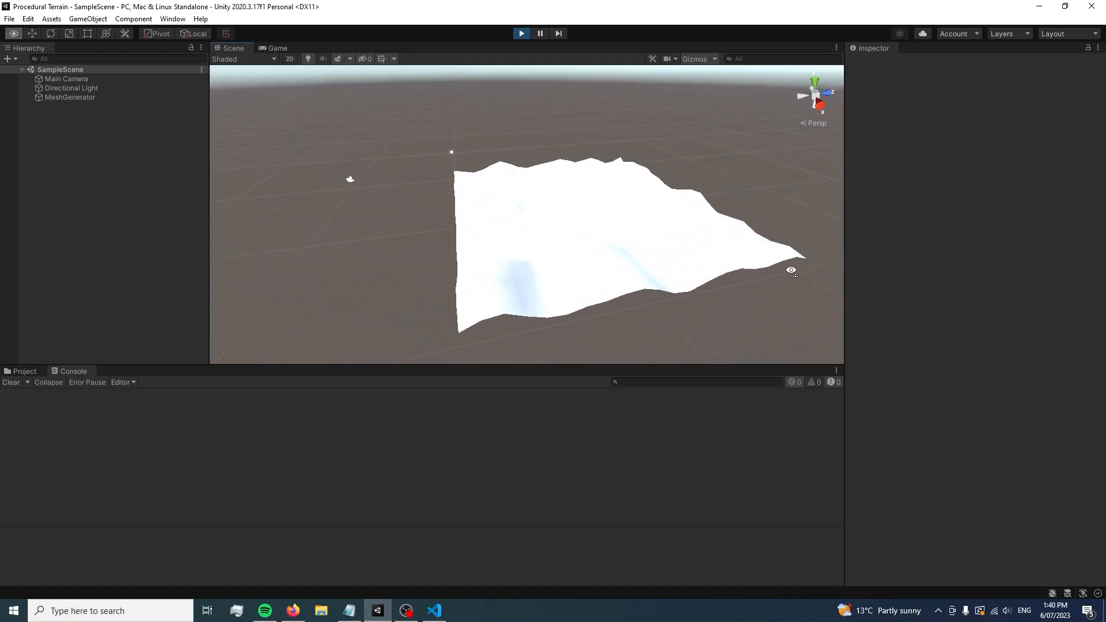
click(72, 96)
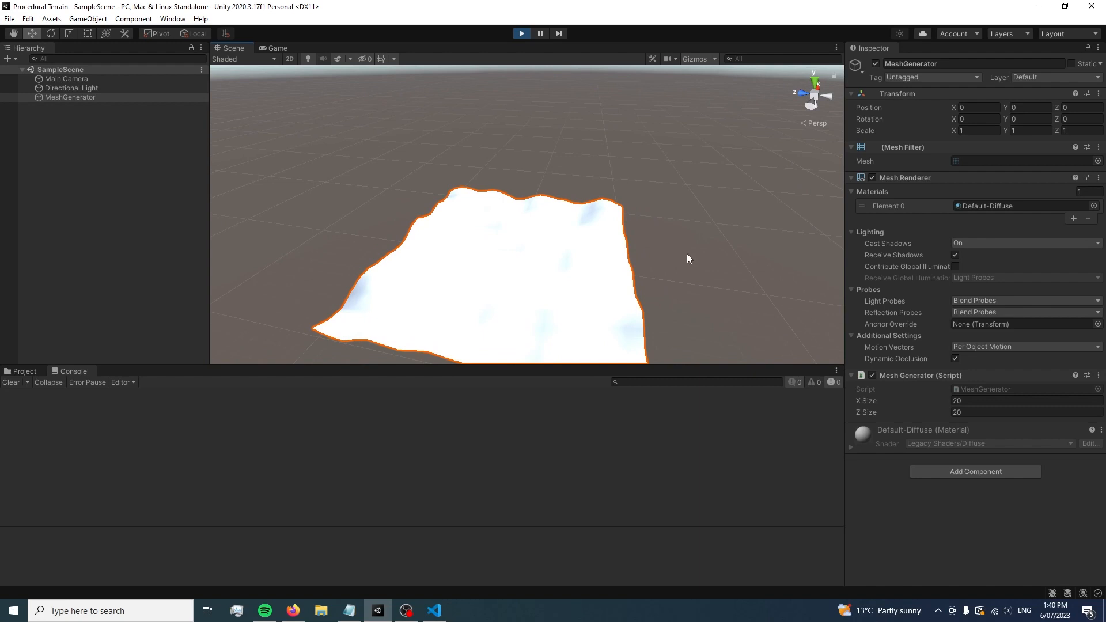
mouse_move(498, 300)
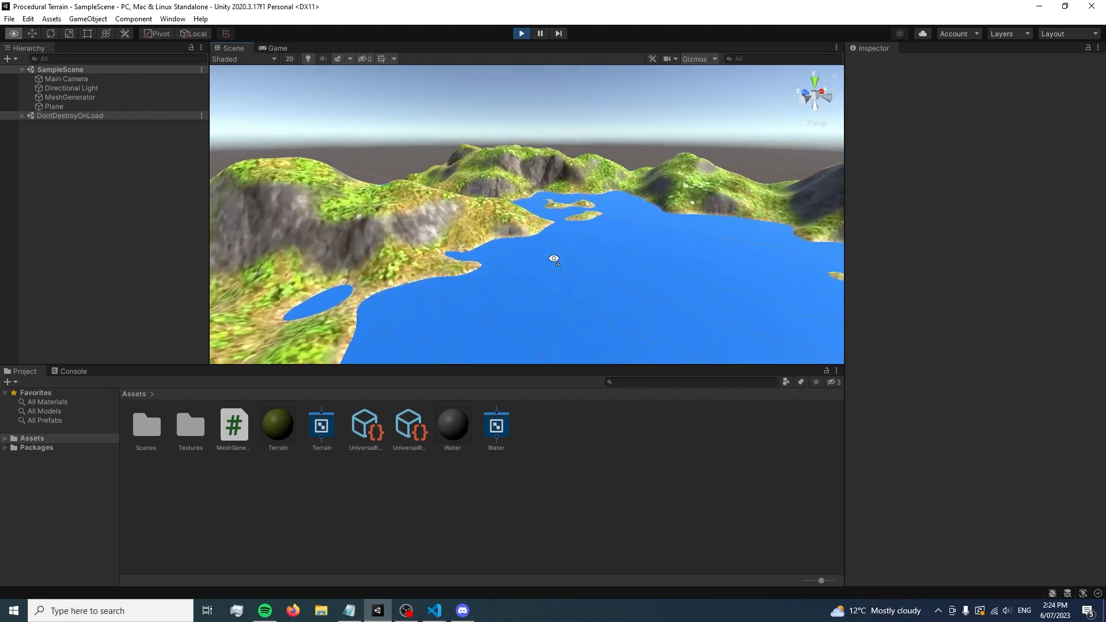
click(55, 106)
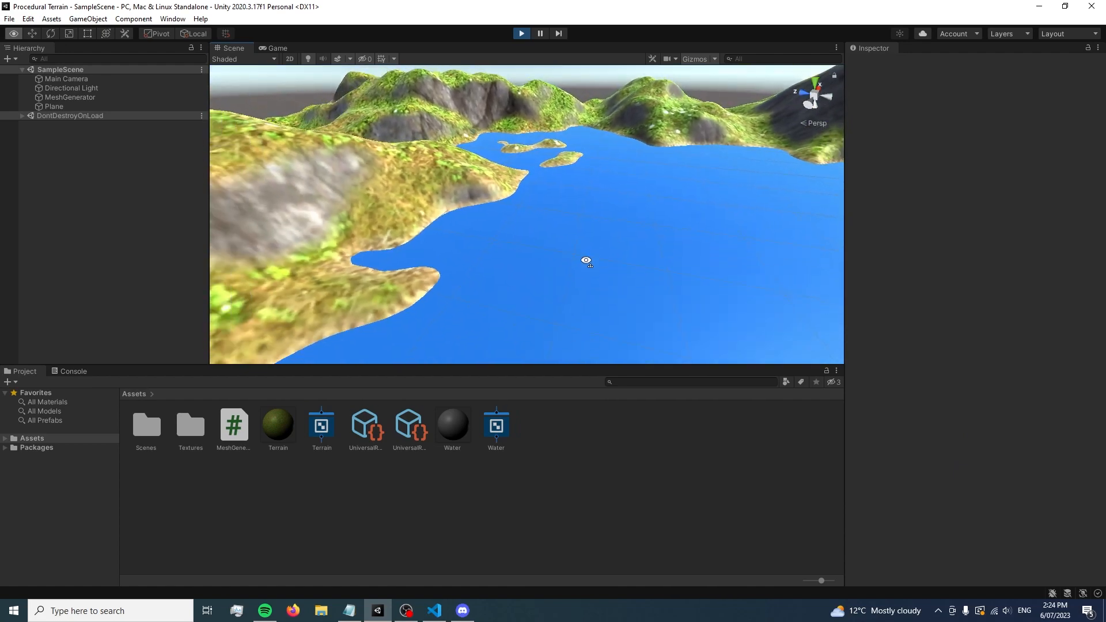
drag(585, 262, 465, 272)
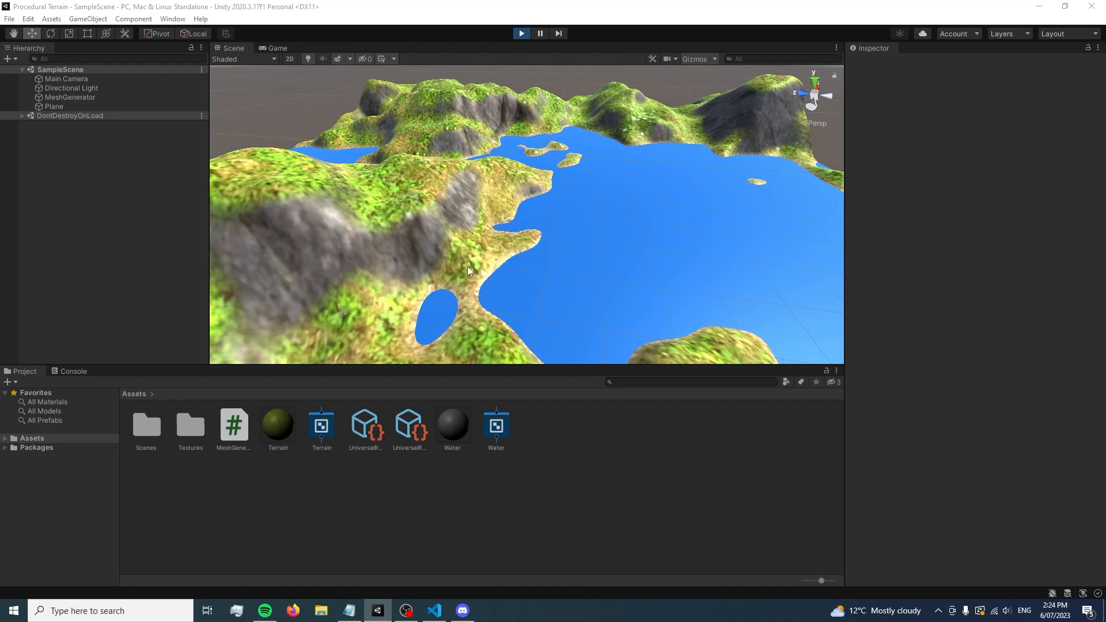
drag(465, 271, 435, 206)
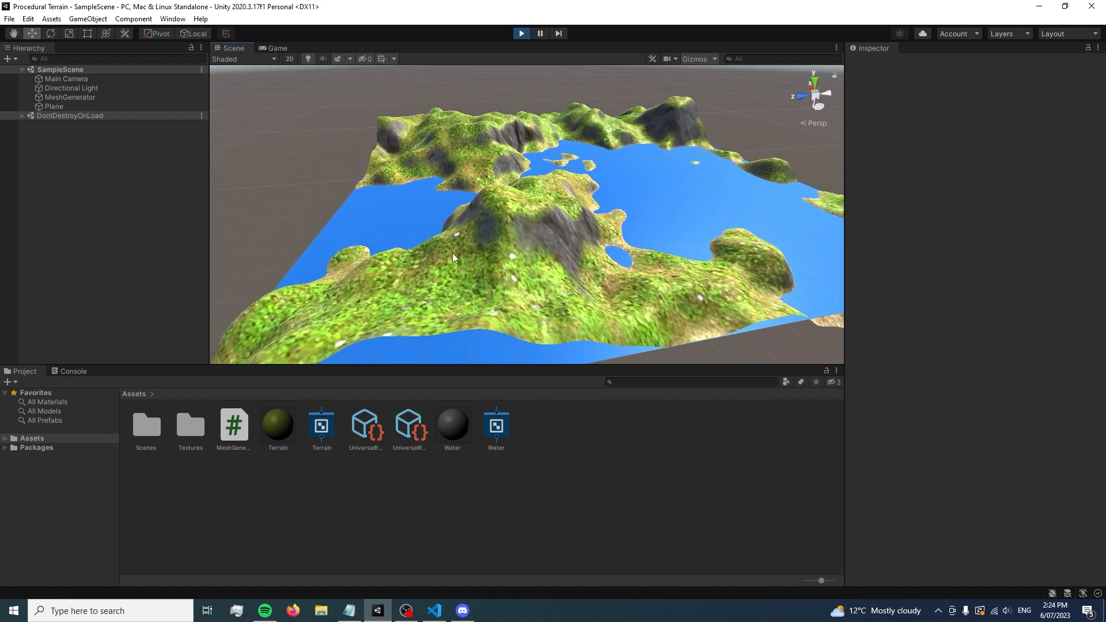
drag(452, 256, 688, 225)
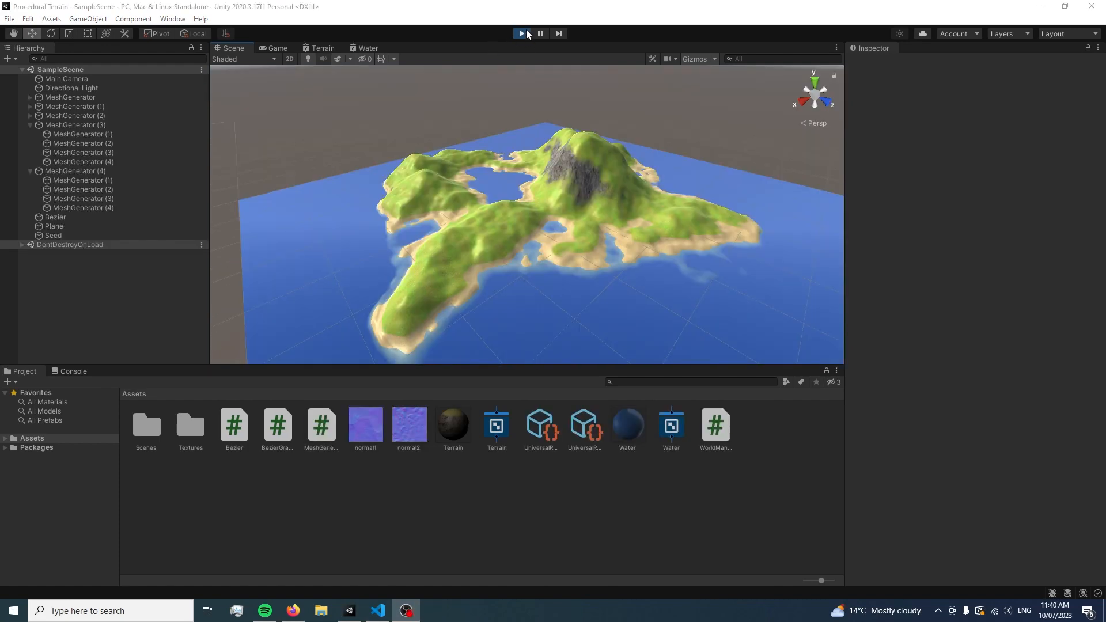
- Stop and rerun the scene several times to generate new sandy-shored archipelago layouts
click(521, 32)
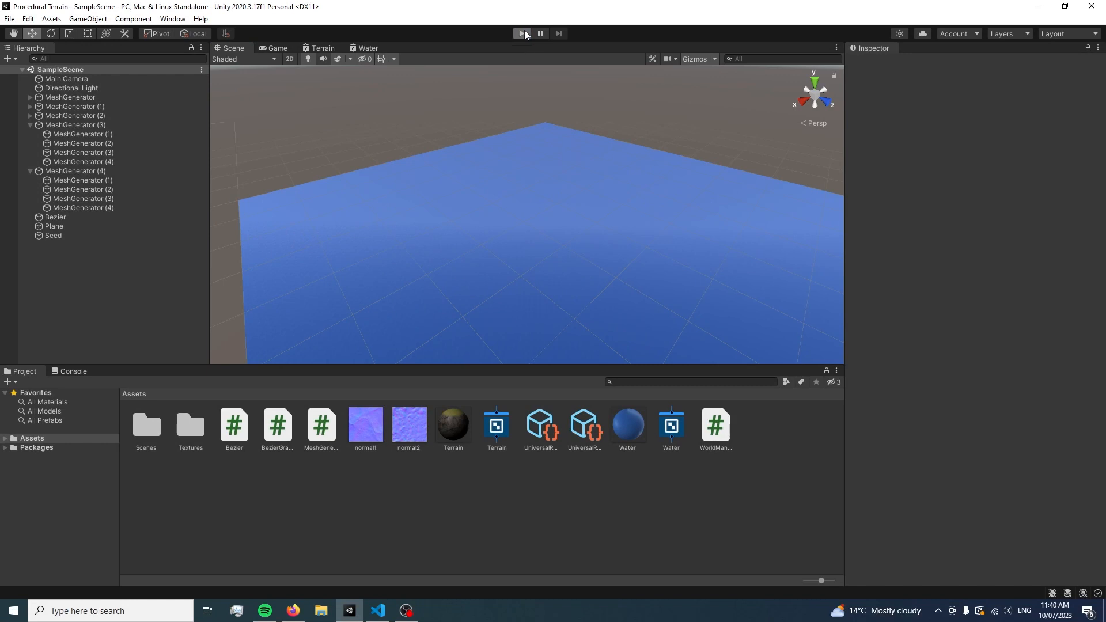
click(522, 32)
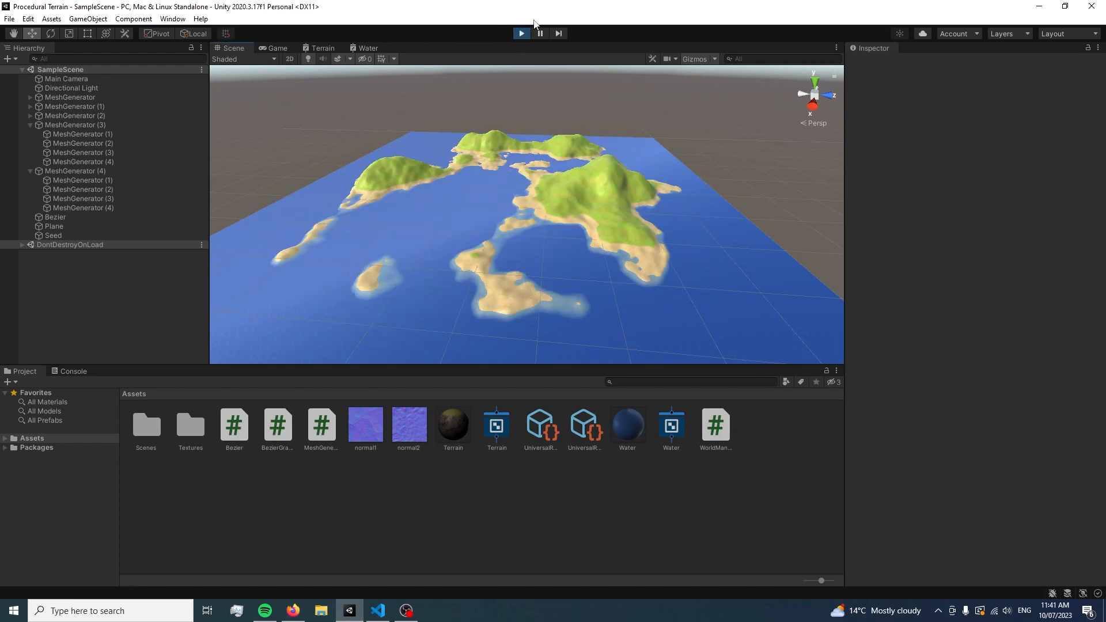
click(521, 34)
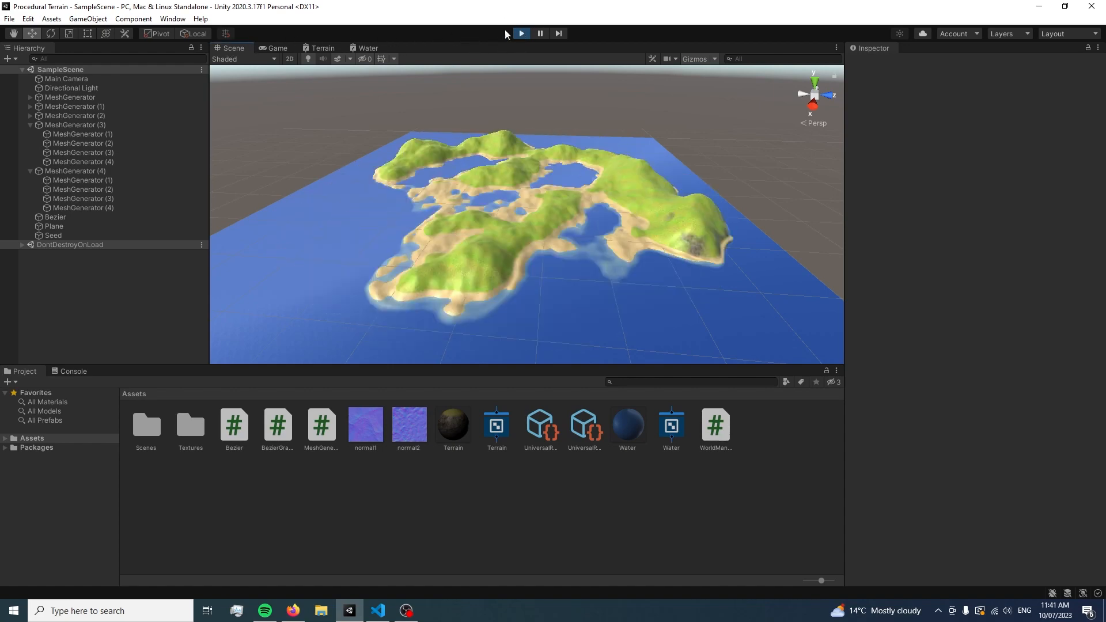
click(525, 33)
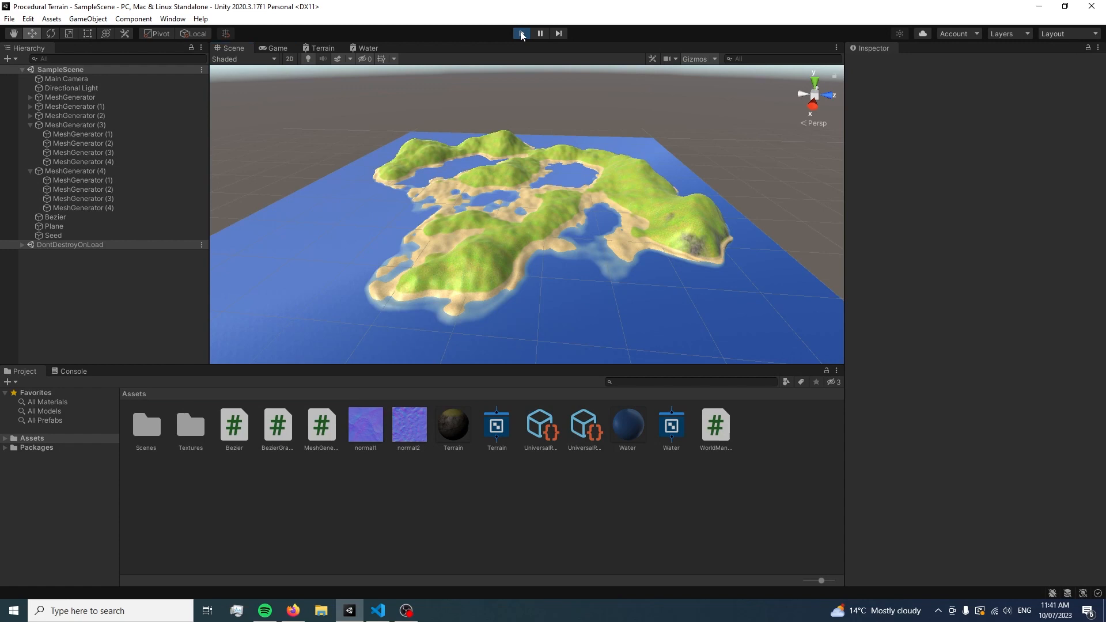
click(523, 33)
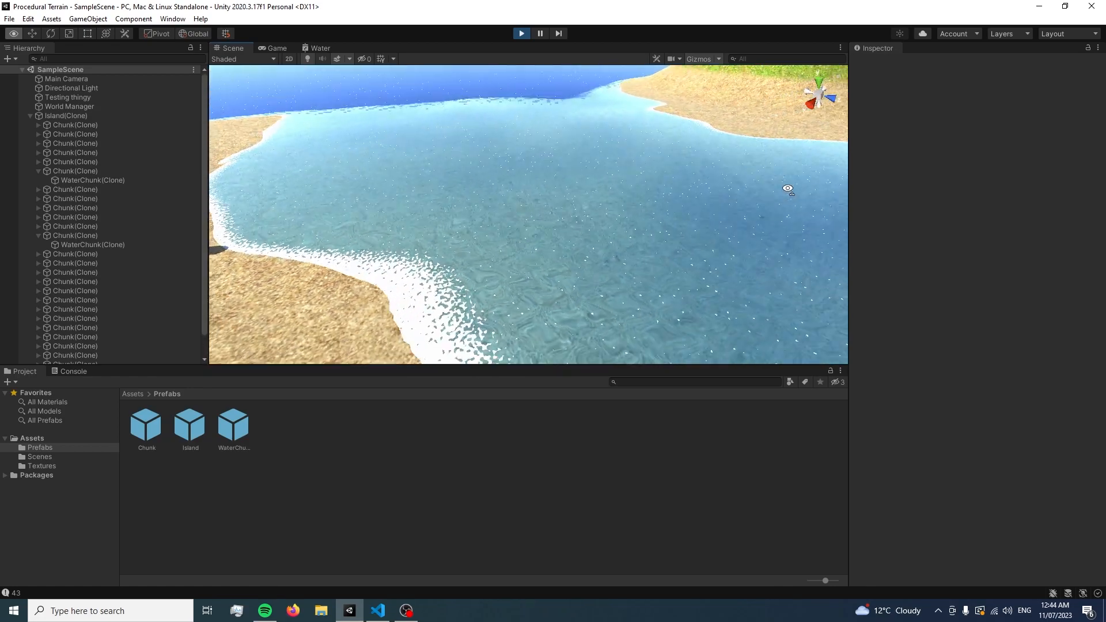
- Switch from the foamy shoreline view to the player camera's cloudy sky view
click(521, 33)
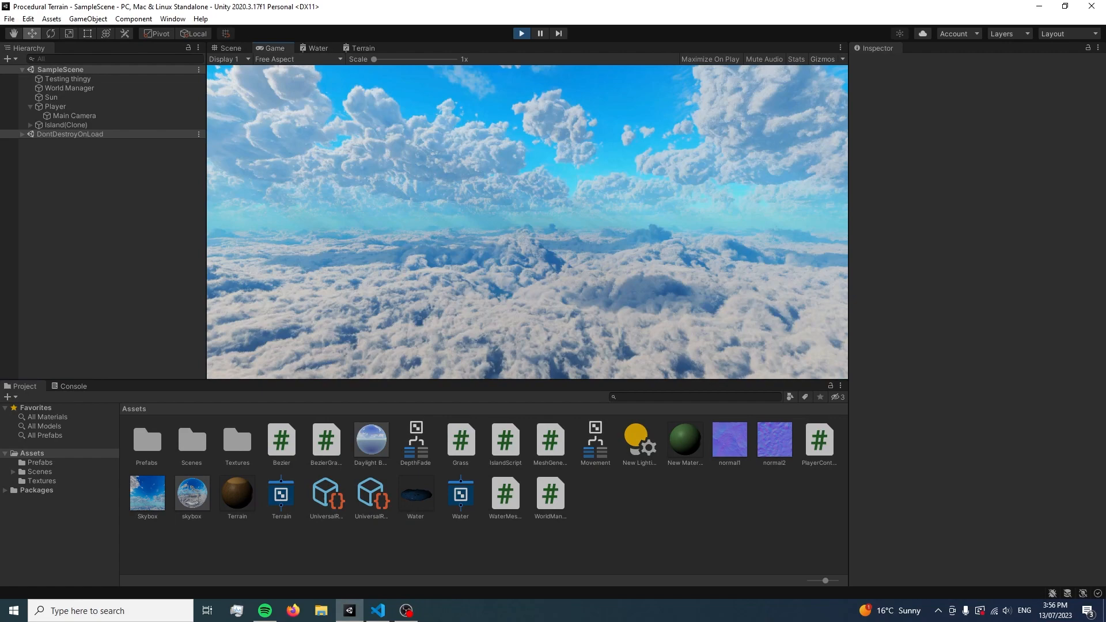